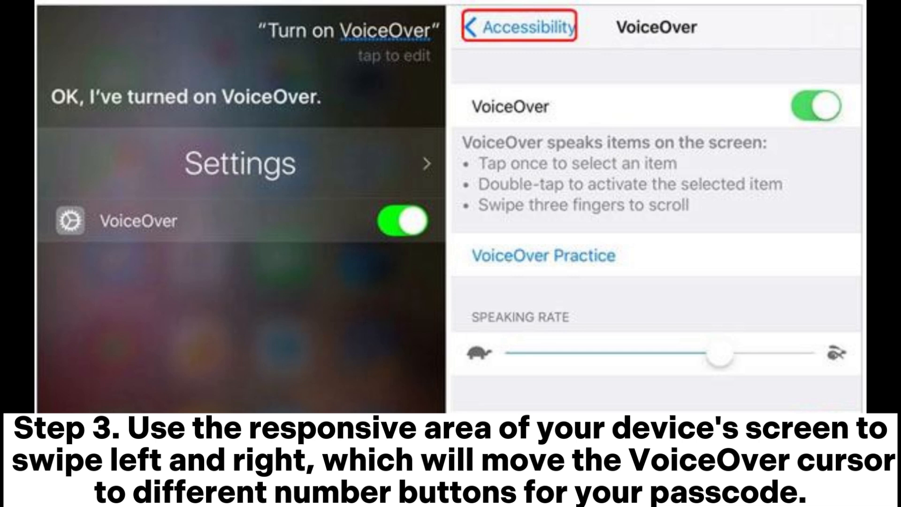
scroll("down", 3)
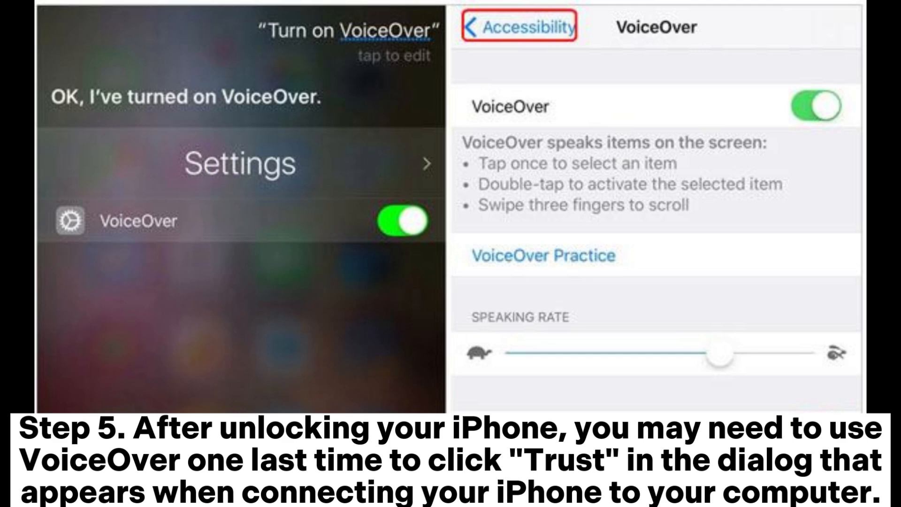
scroll("down", 3)
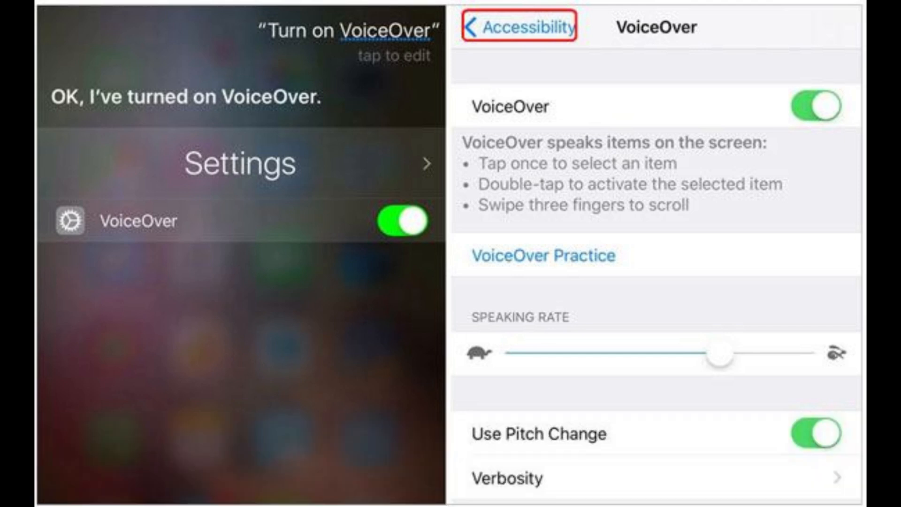